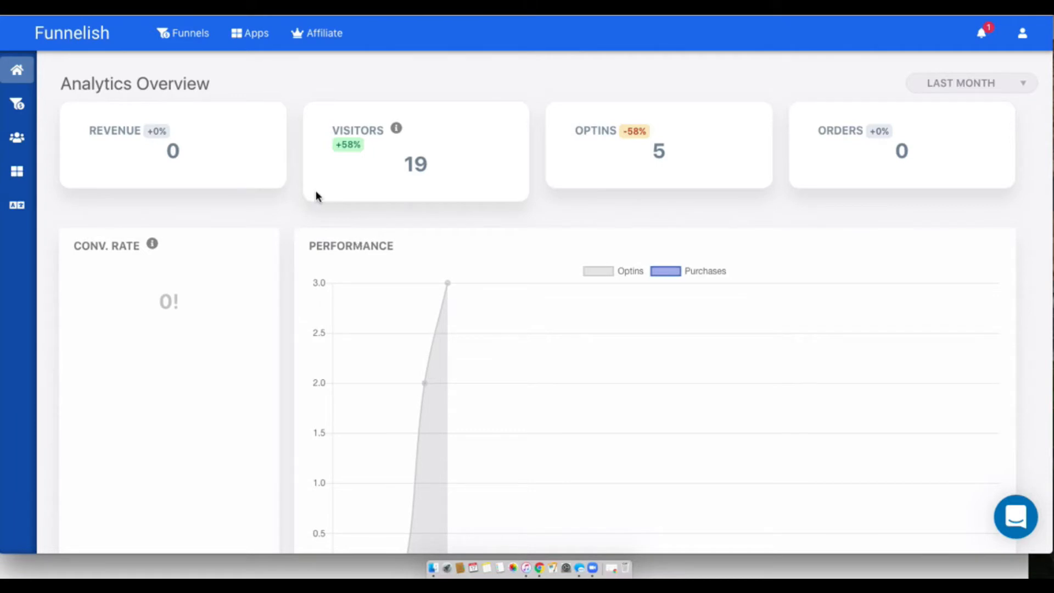
Step: Browse the Apps catalog (PayPal Plugin, Fancify, Proofy) and bring up the account menu
scroll(down, 3)
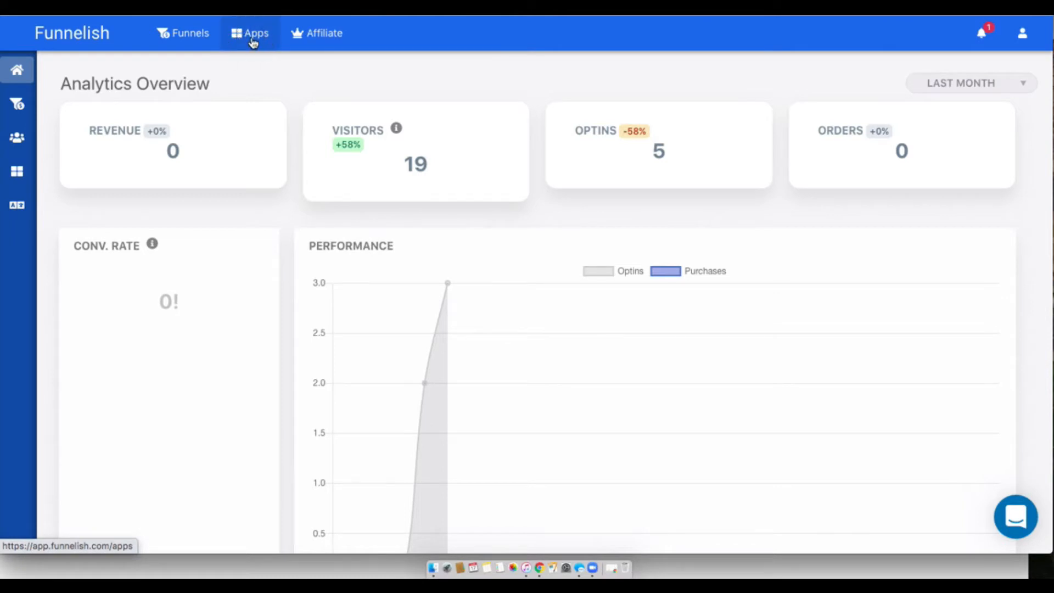
click(250, 32)
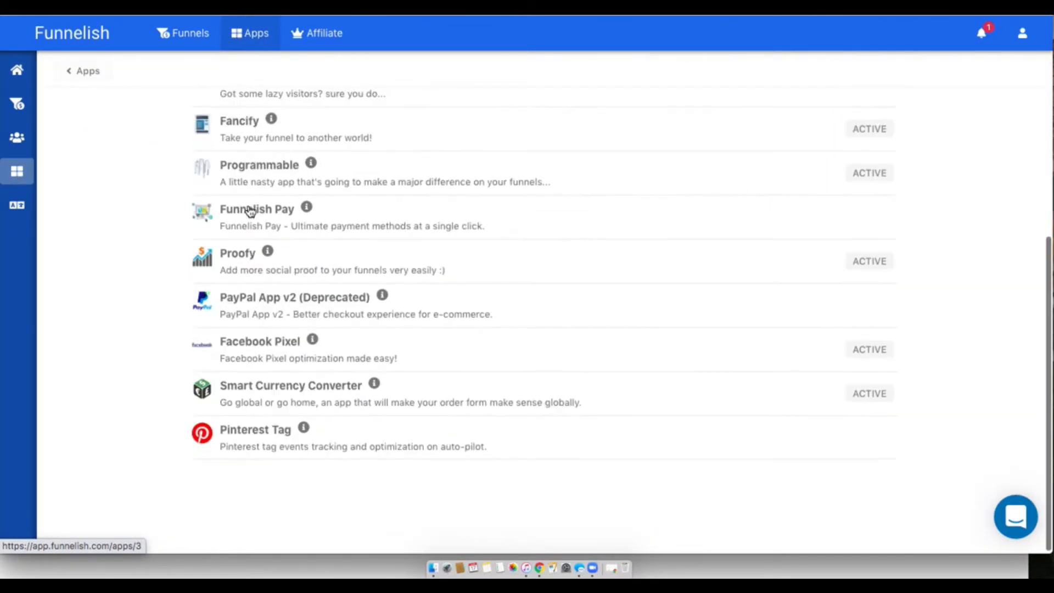
scroll(up, 3)
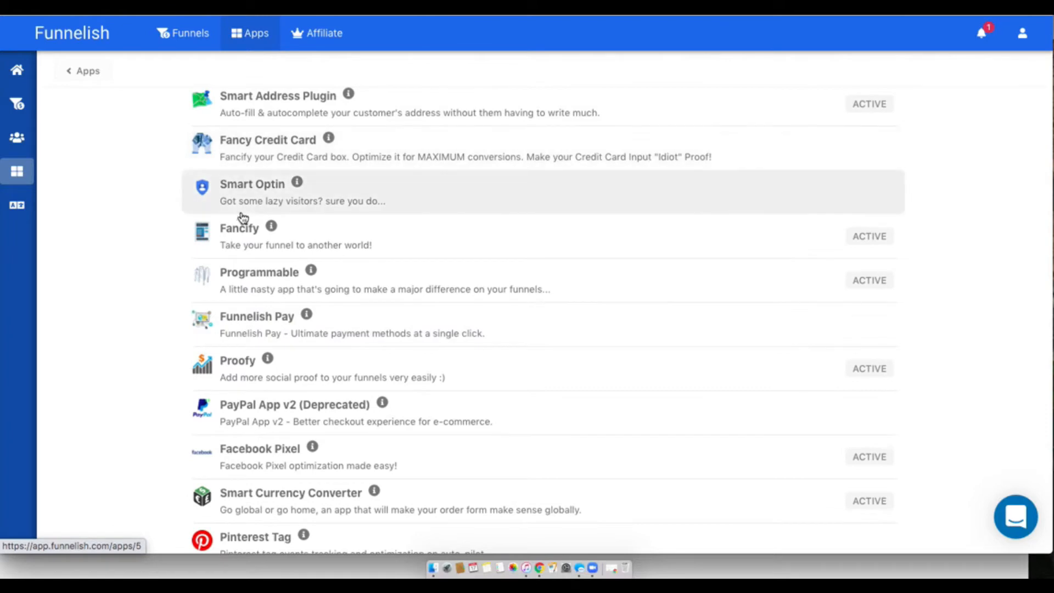
mouse_move(879, 191)
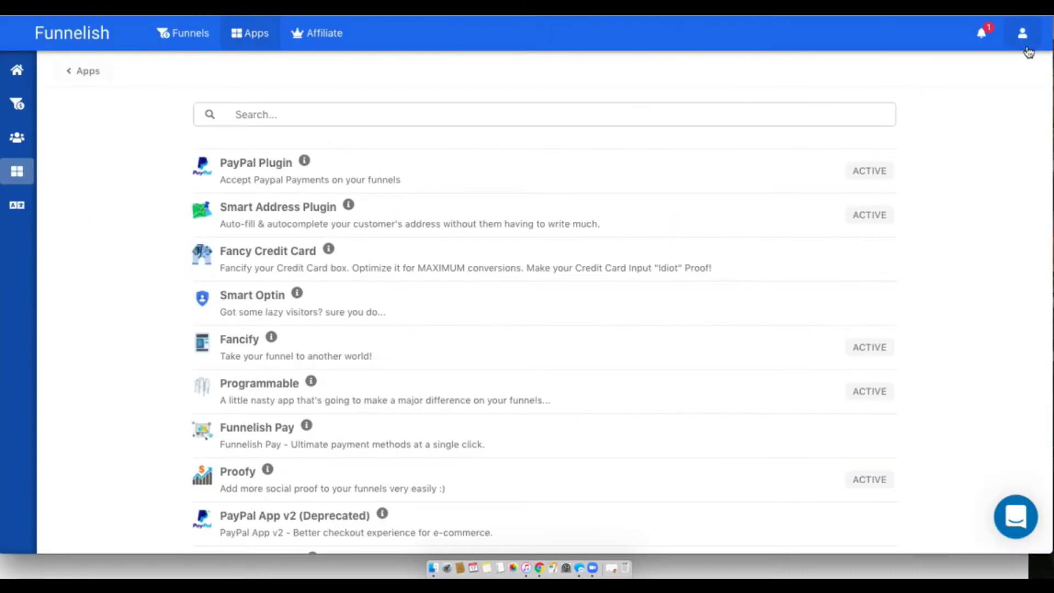
click(1022, 31)
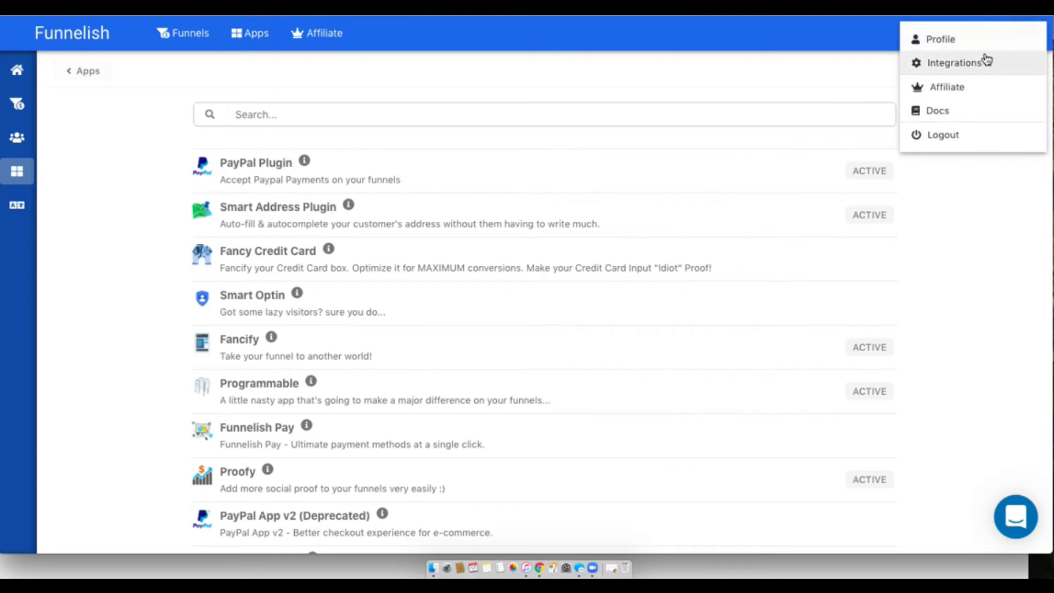
Step: Go to the Integrations page listing ActiveCampaign, Klaviyo, Shopify, Google Sheets and others as active
click(955, 63)
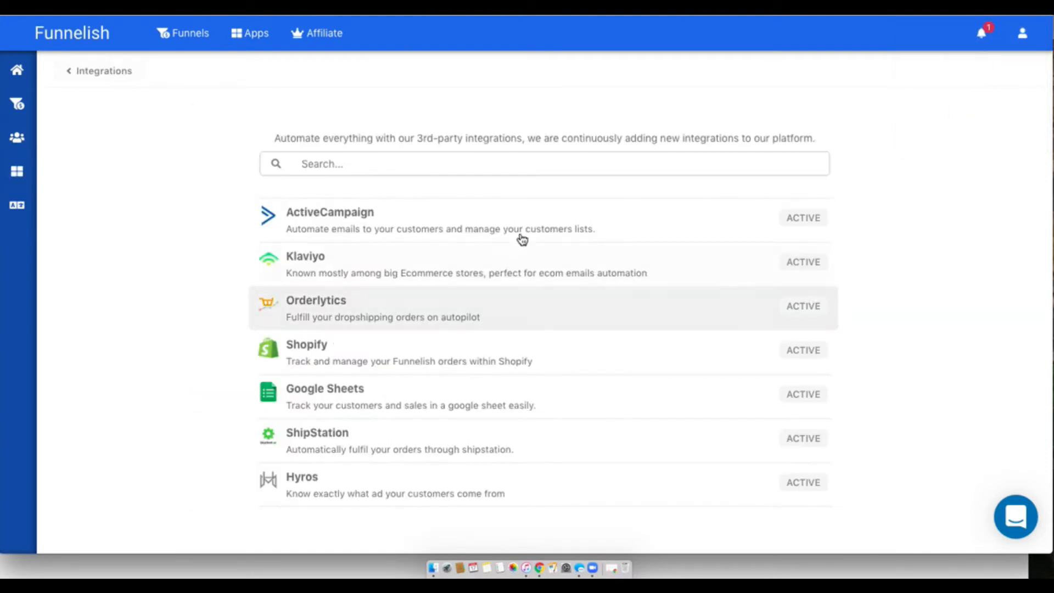
mouse_move(410, 238)
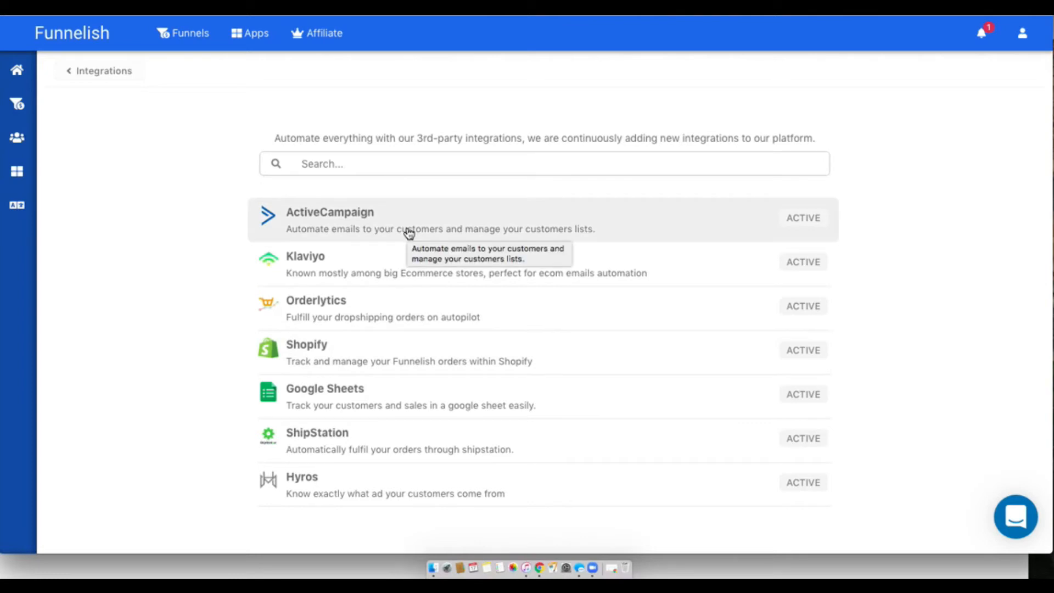
mouse_move(16, 103)
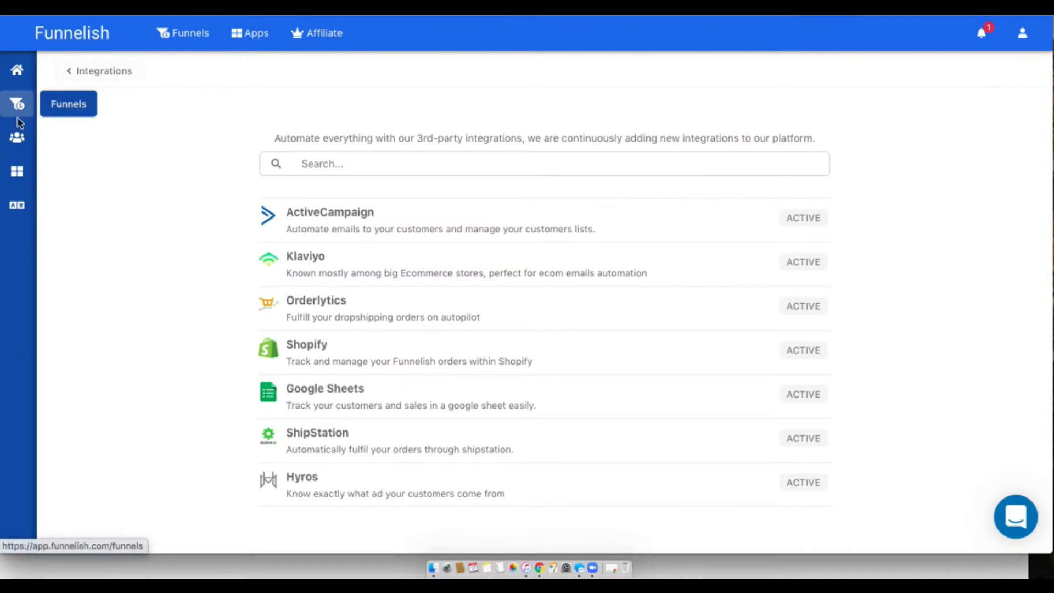
Step: From the funnels list, enter SALES FUNNEL TEST and view its Sales Page step with the $10 and $15 products
click(183, 33)
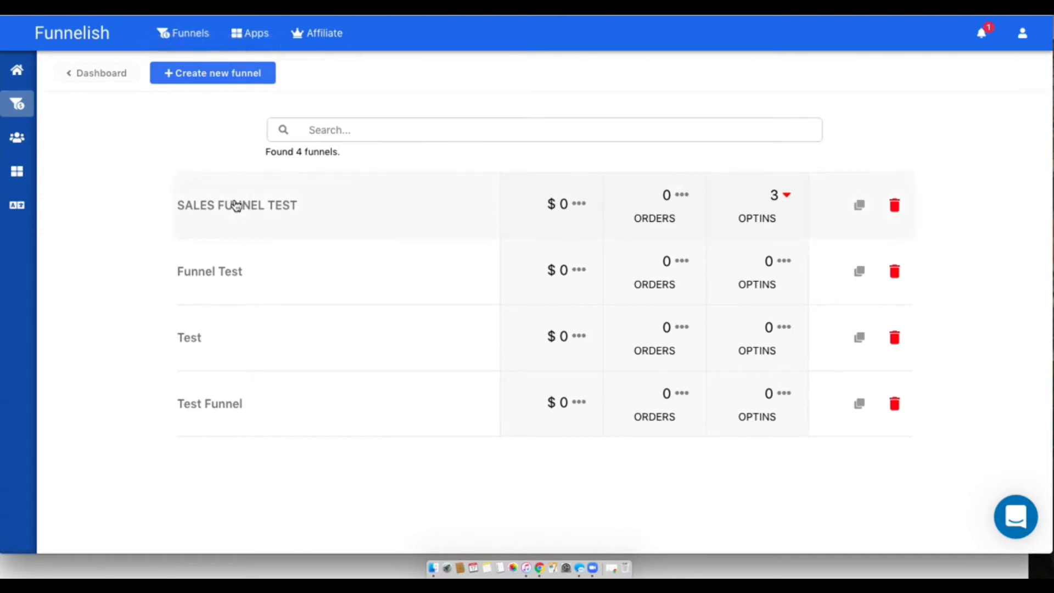
click(237, 205)
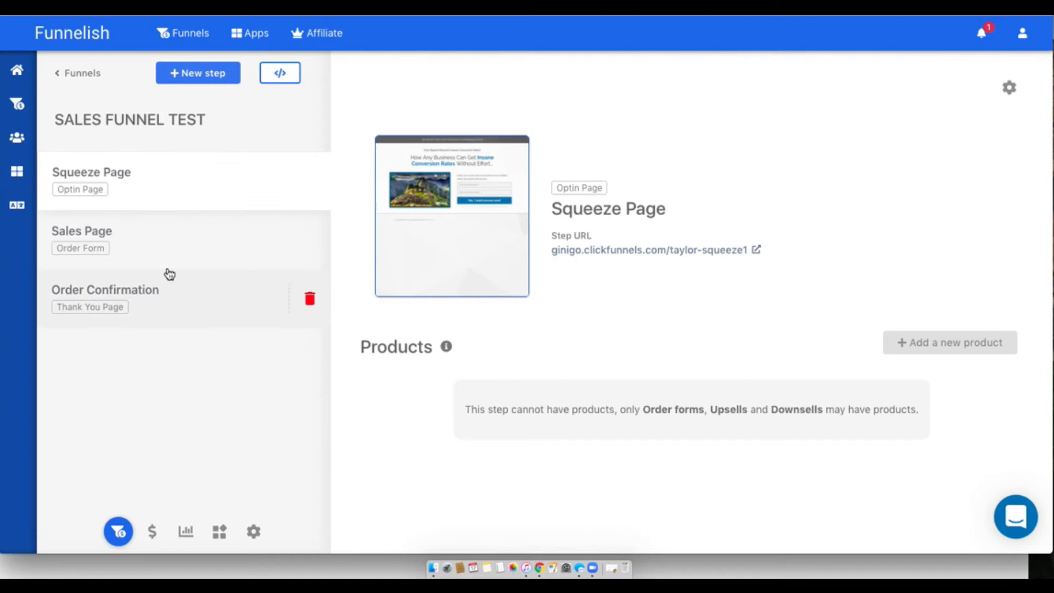
click(82, 231)
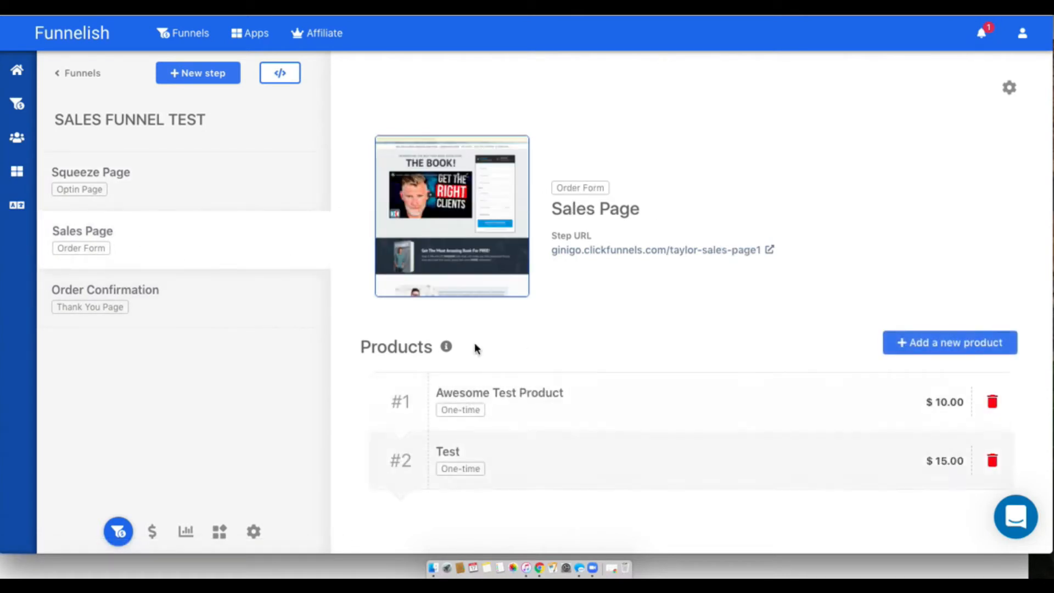
mouse_move(589, 408)
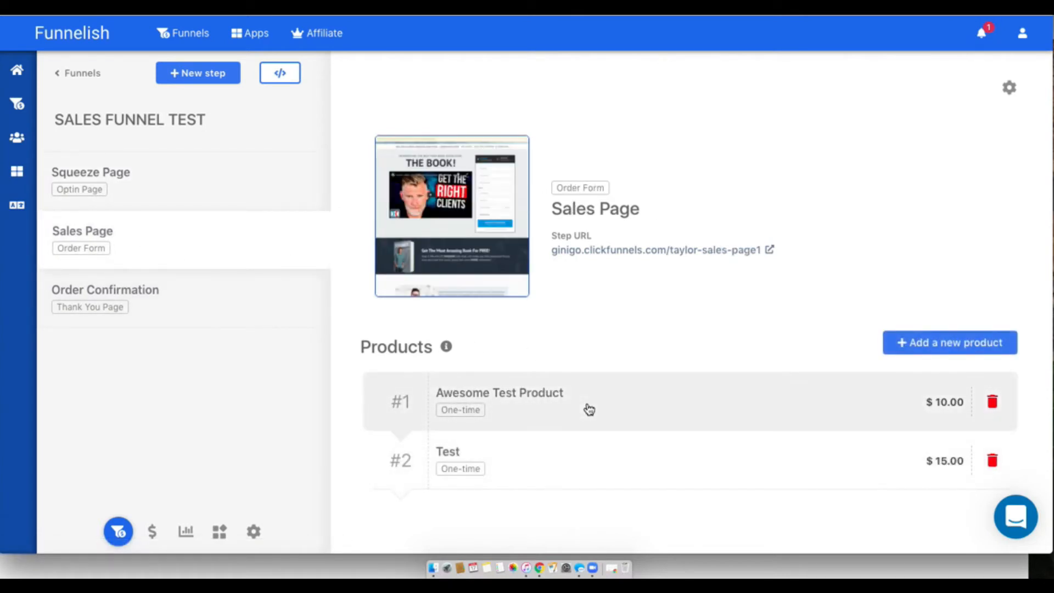
Step: View Awesome Test Product's settings past Pricing and Variants and start a new automation with a trigger
click(499, 402)
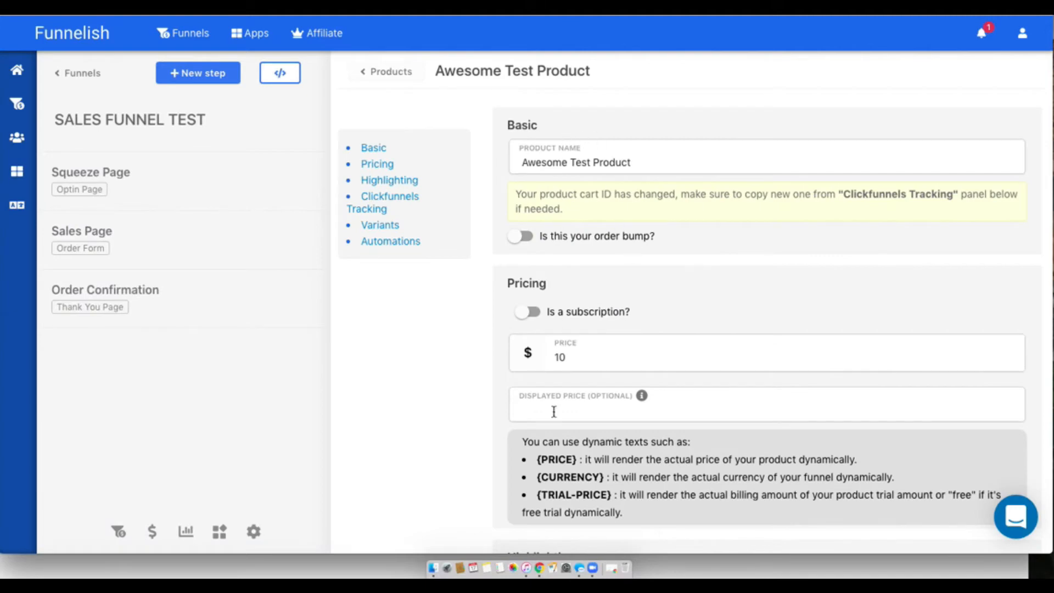
scroll(down, 3)
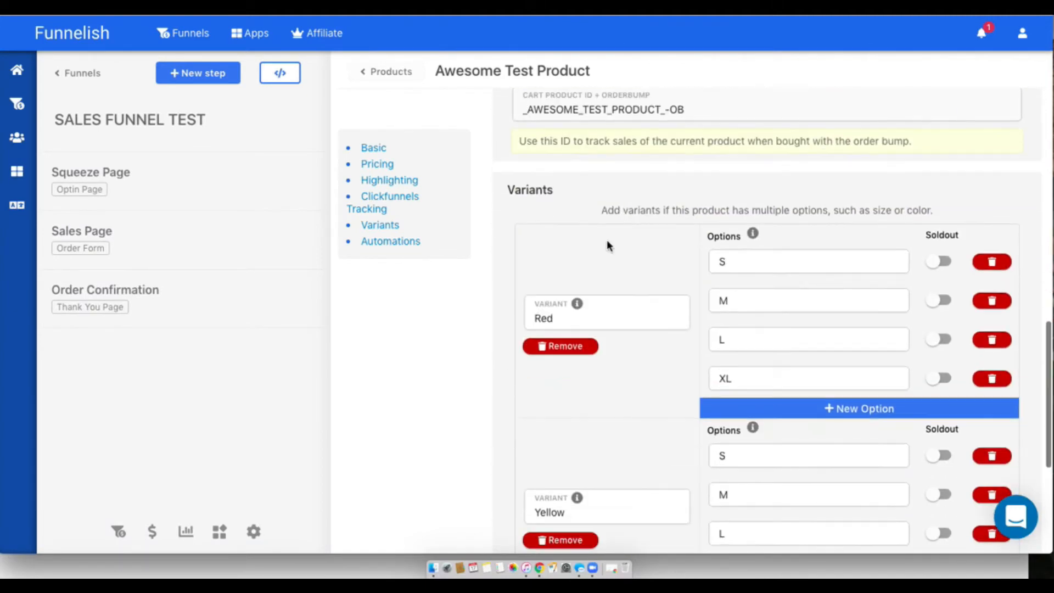
scroll(down, 3)
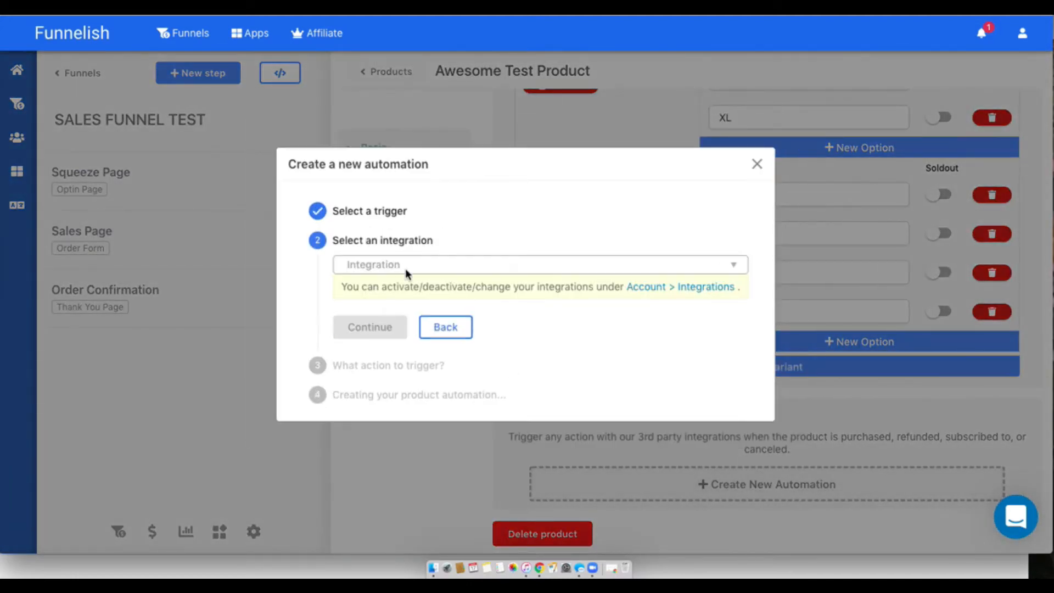
Step: Pick Shopify with a Create an order action, then abandon the automation without saving
click(538, 265)
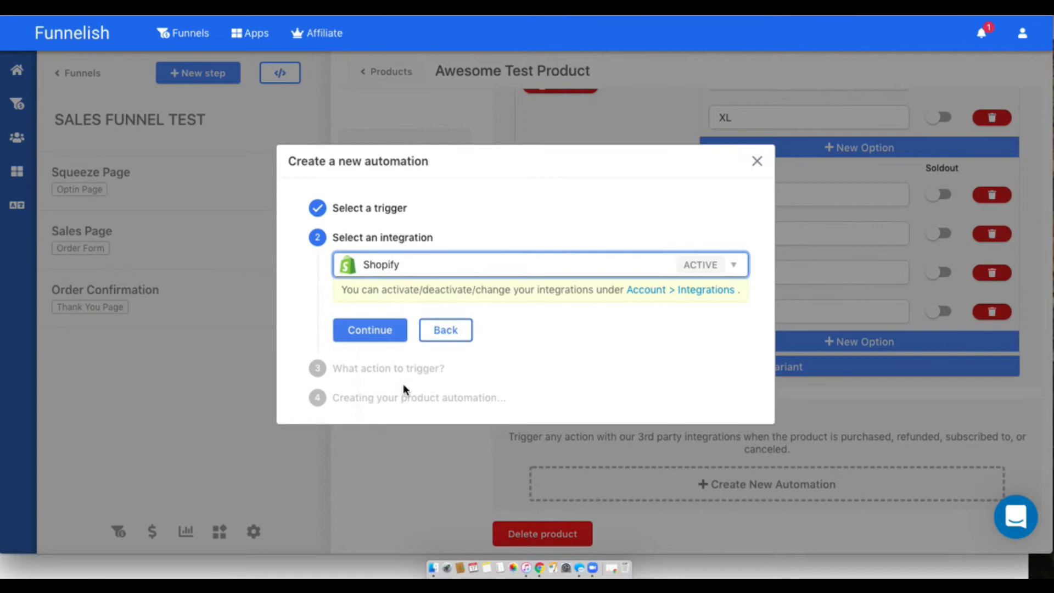
click(369, 330)
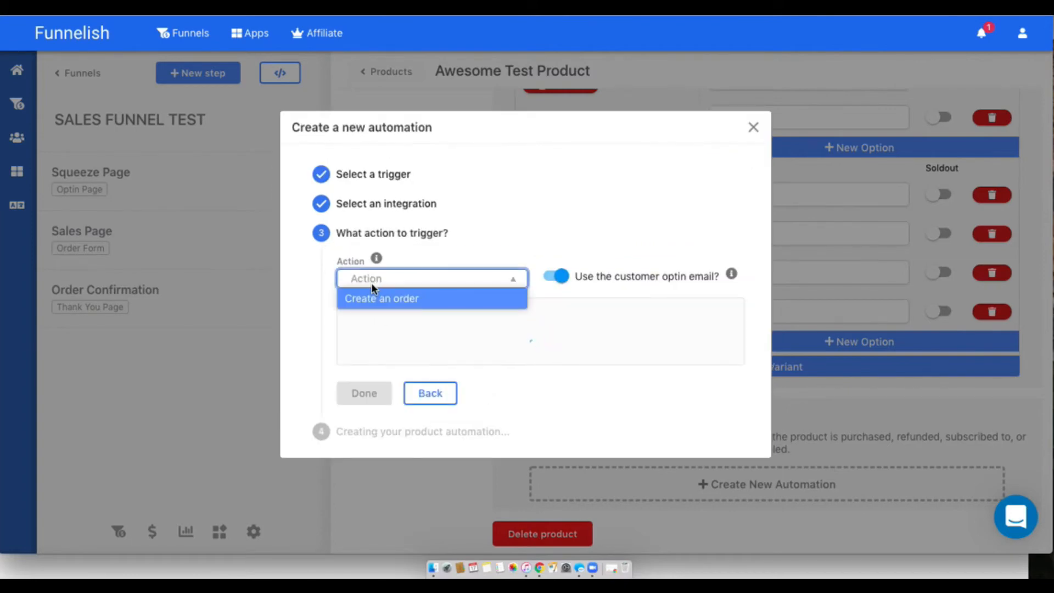
click(381, 299)
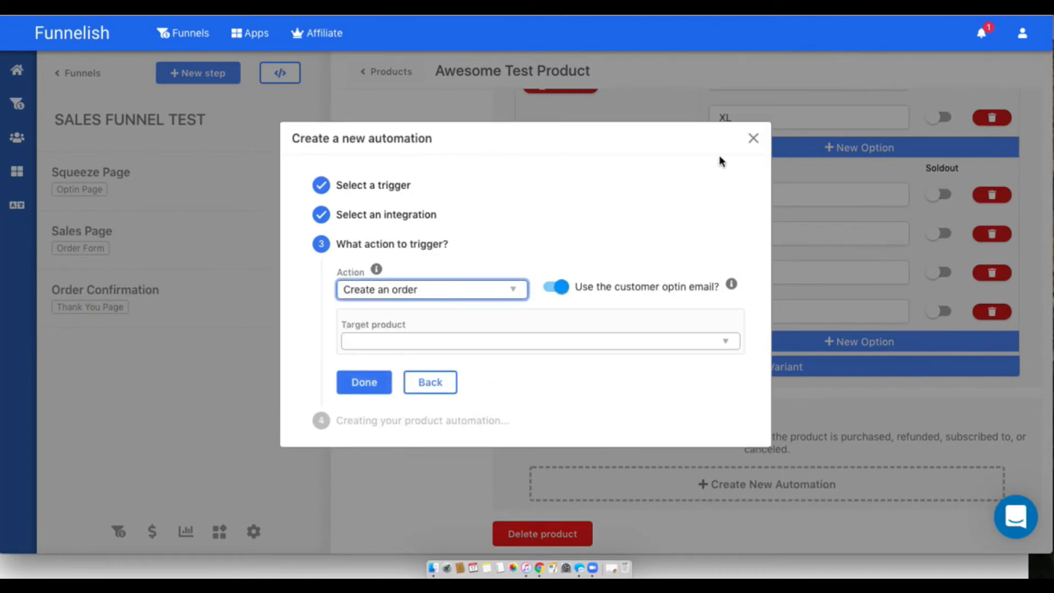
click(753, 139)
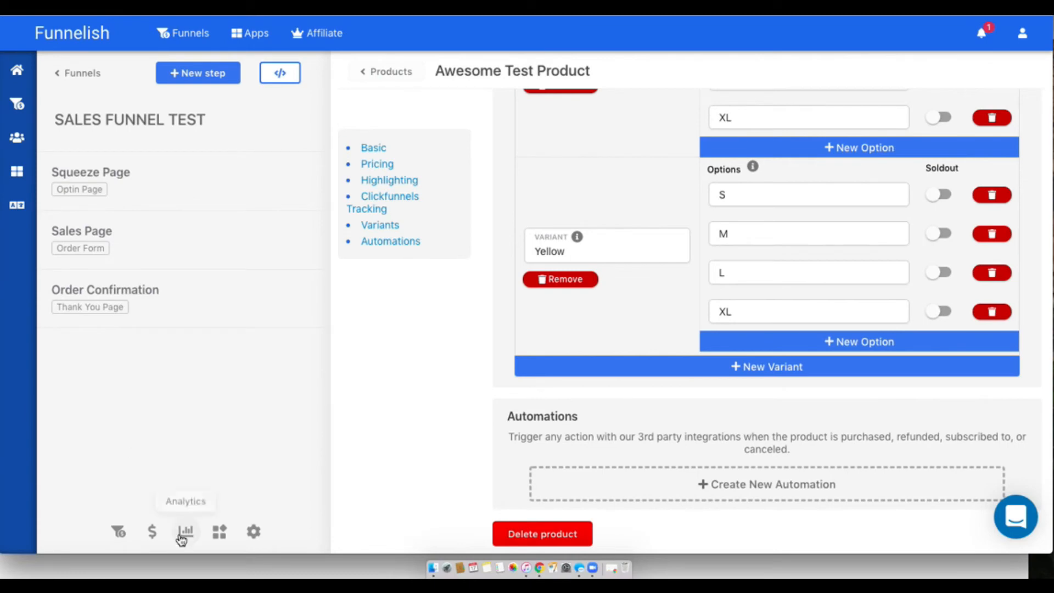
Step: Visit the funnel's Analytics, Funnel apps and Settings, ending on Orders with 0 orders found
click(184, 532)
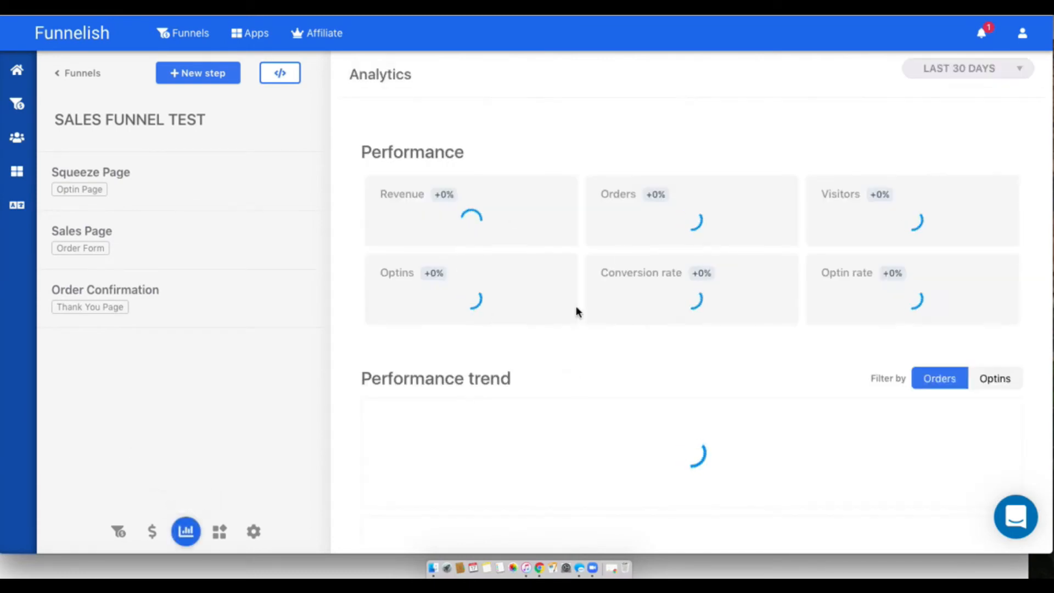
click(220, 532)
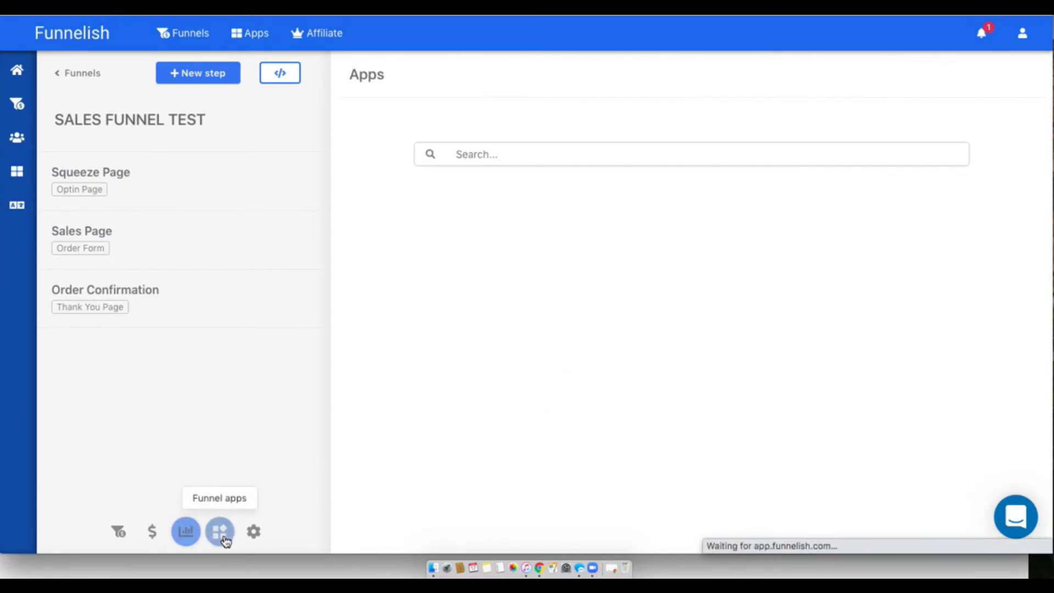
click(220, 531)
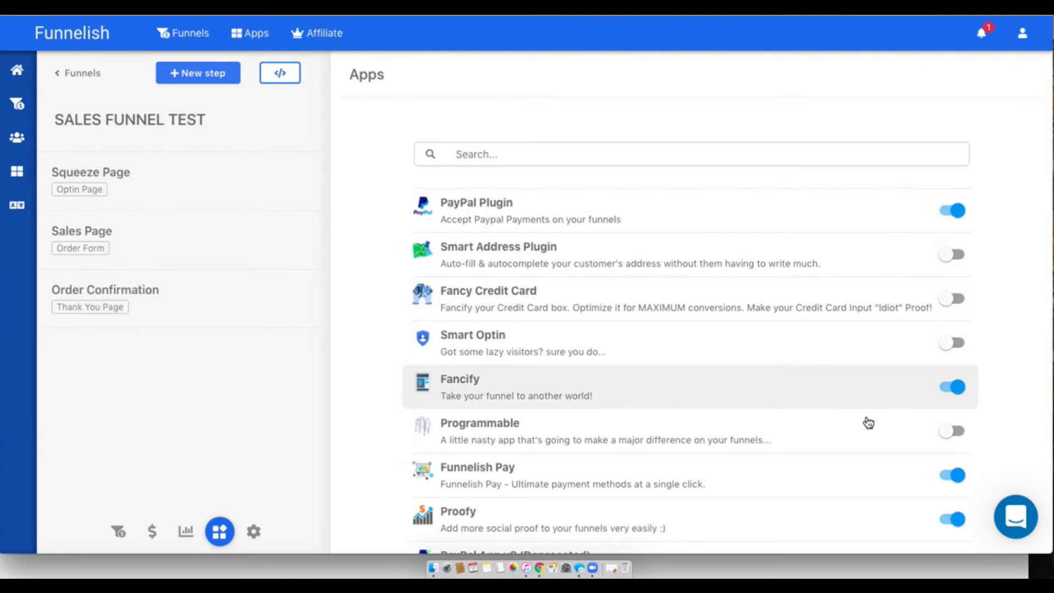
click(152, 531)
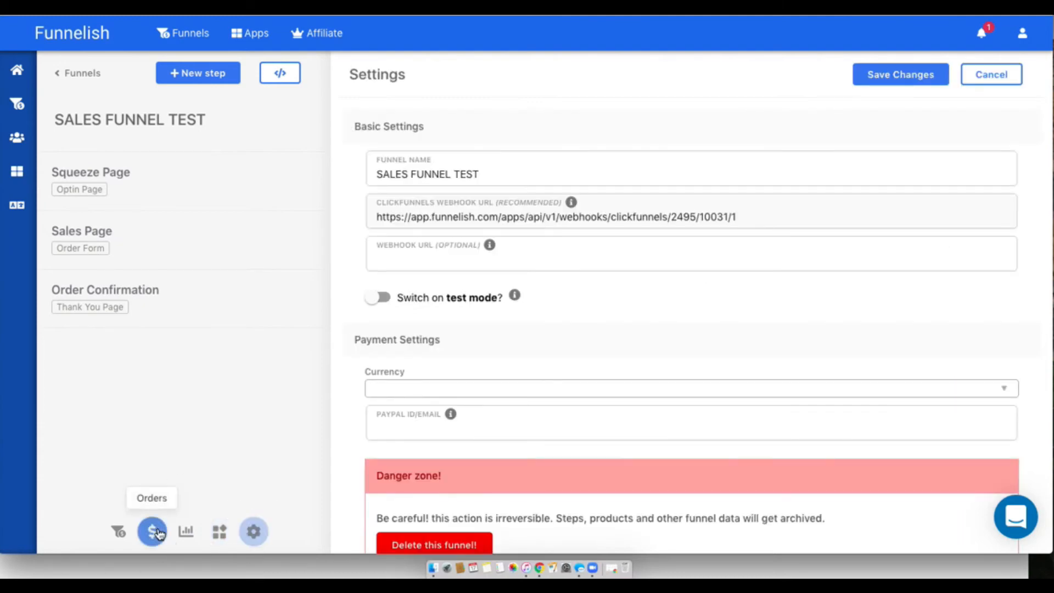
click(151, 532)
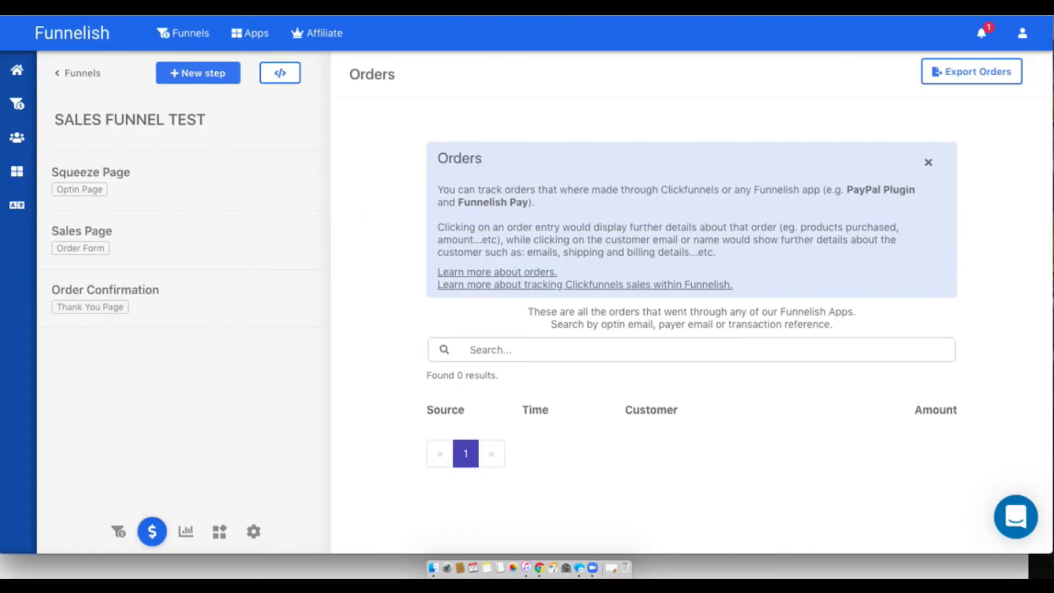
Step: Review the two customers ($0.00 spent), peek at the first one's details, and bring up the account menu
click(17, 138)
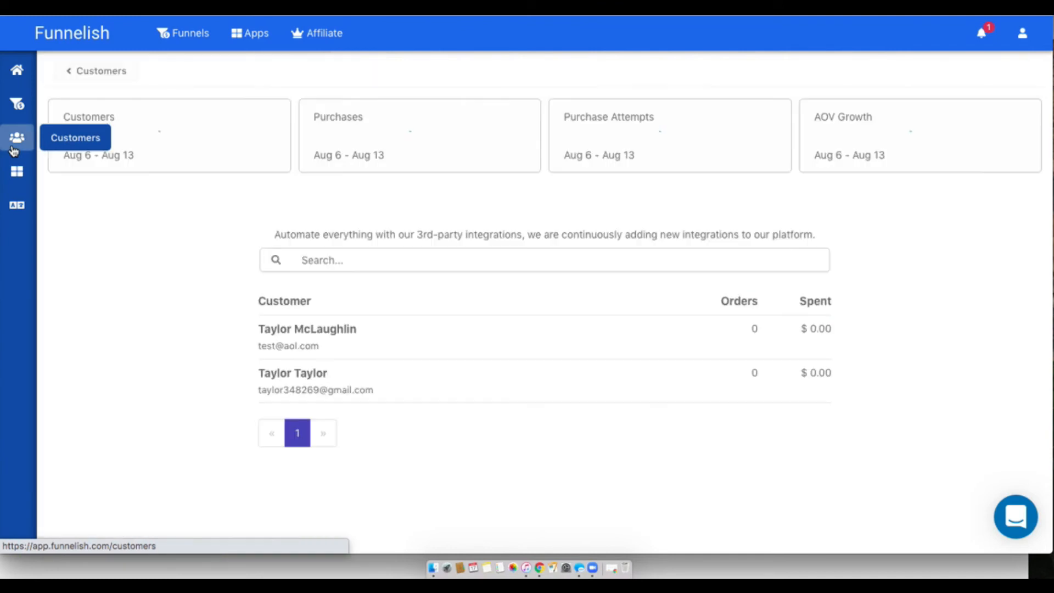
click(307, 329)
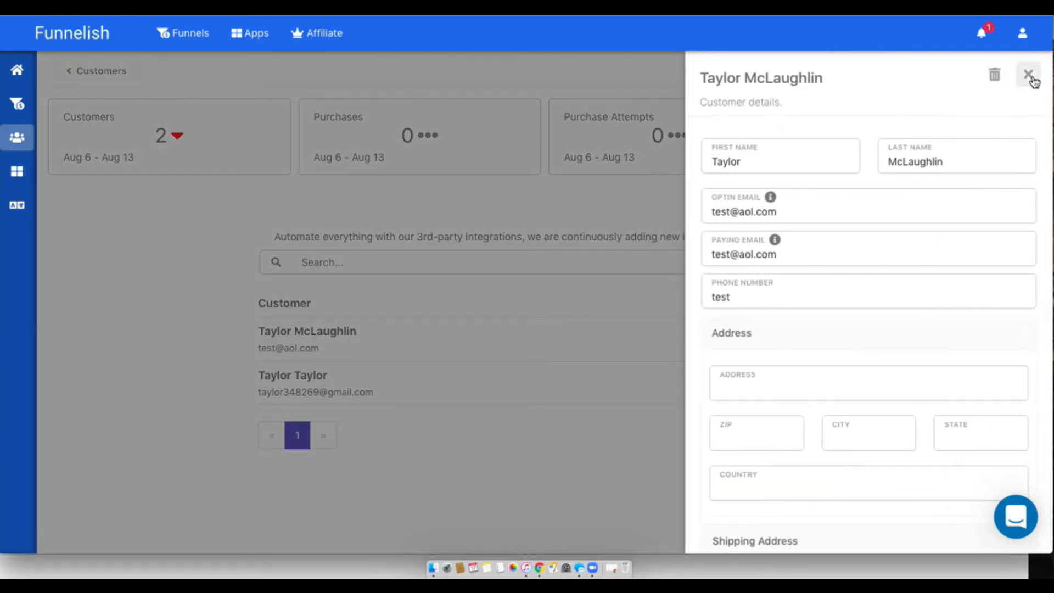
click(1029, 74)
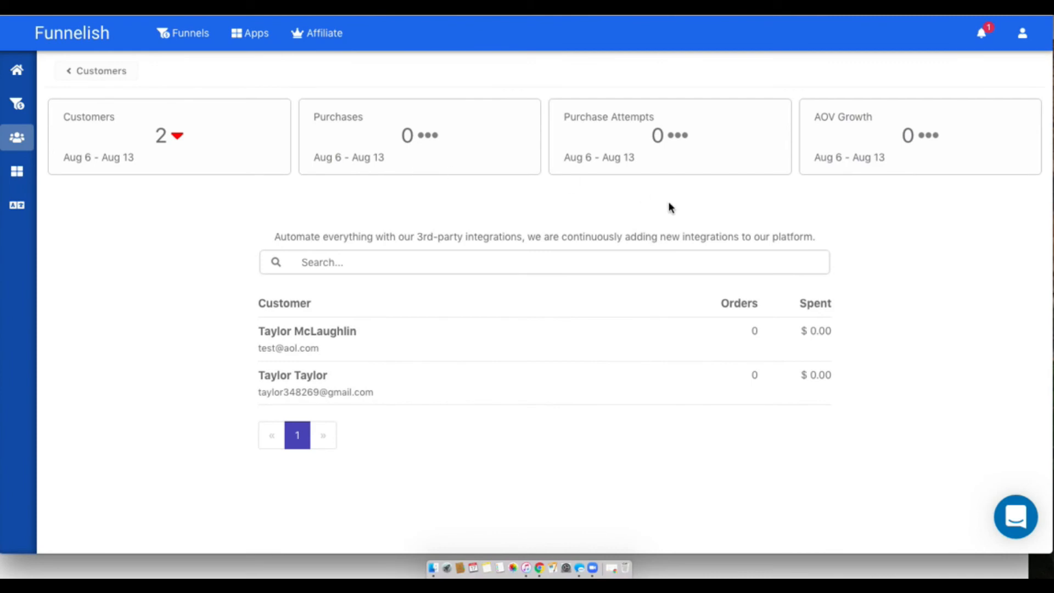
click(1023, 33)
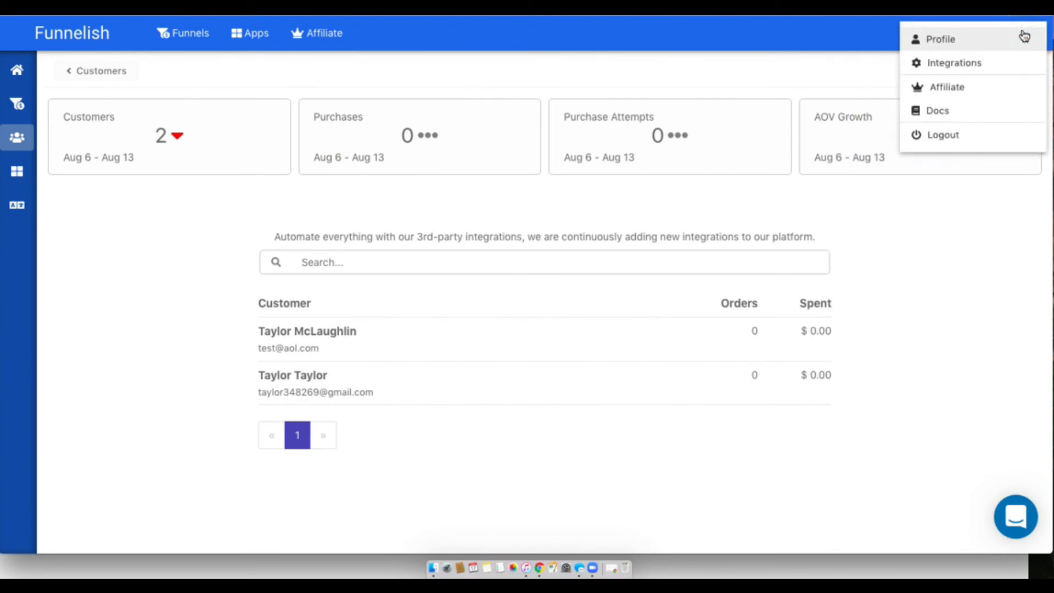
mouse_move(936, 110)
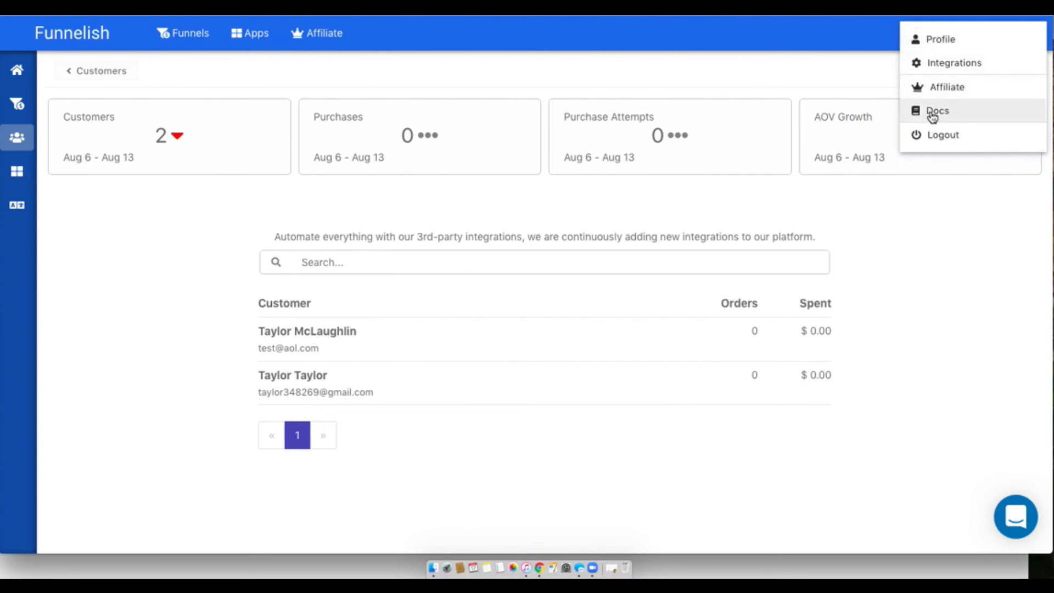
Step: View the Funnelish documentation welcome page, then start a support chat back on Customers
click(937, 110)
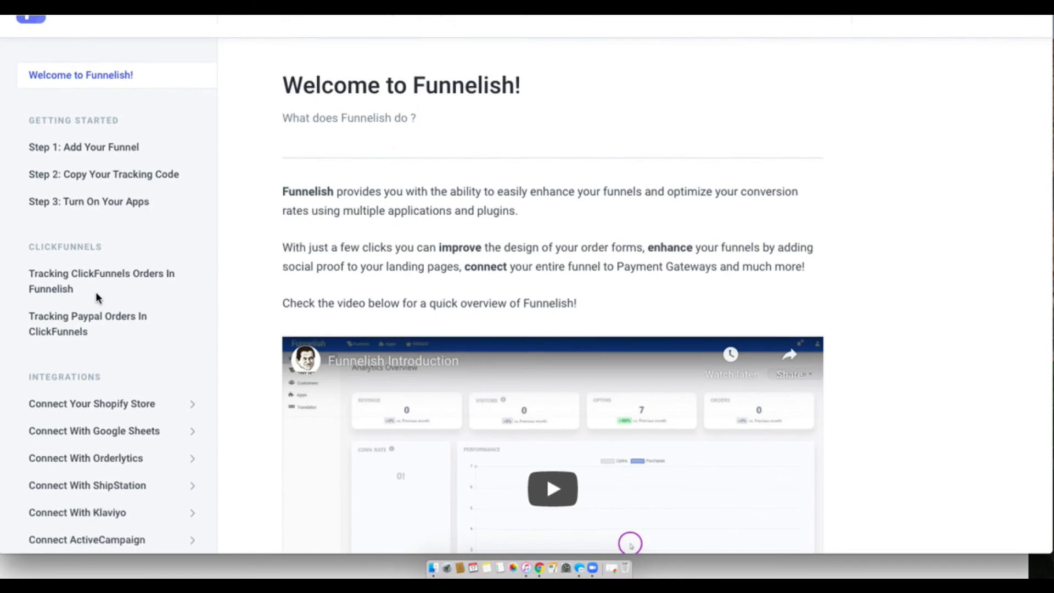
scroll(down, 3)
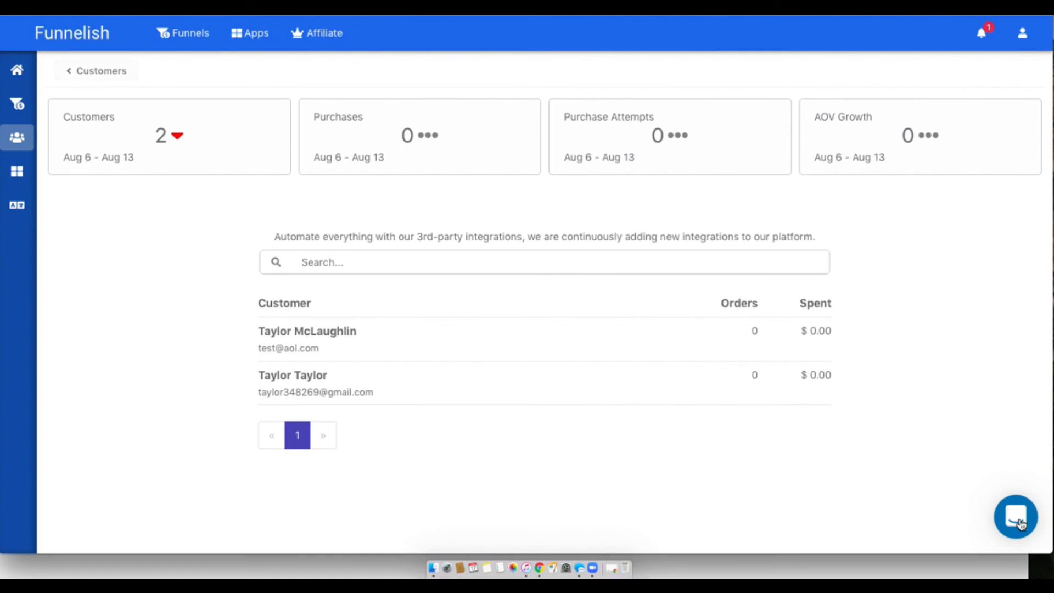
click(1016, 516)
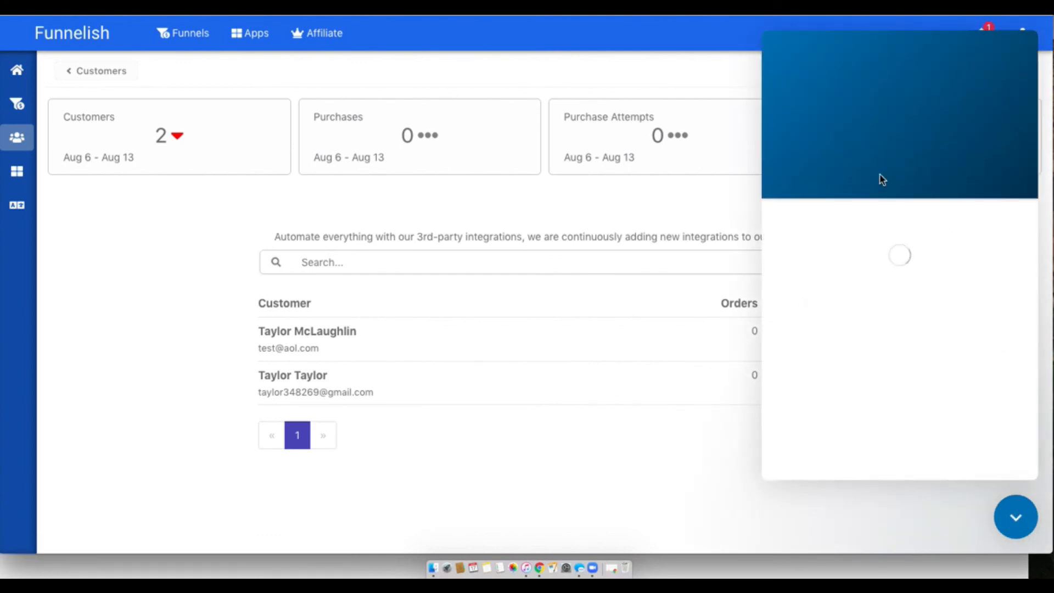